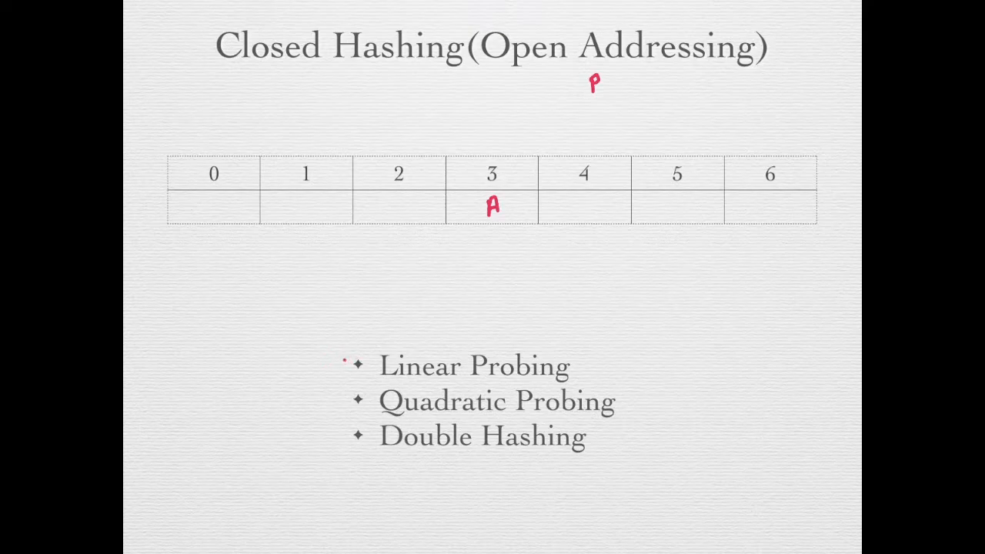
Draw a red check mark beside the Linear Probing bullet.
left_click_drag(346, 373, 370, 351)
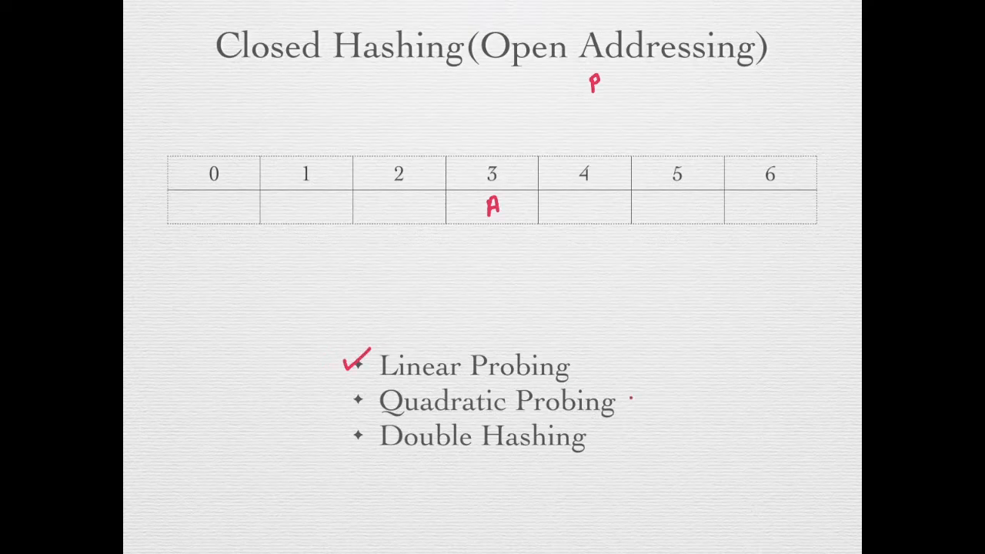
left_click_drag(639, 385, 636, 442)
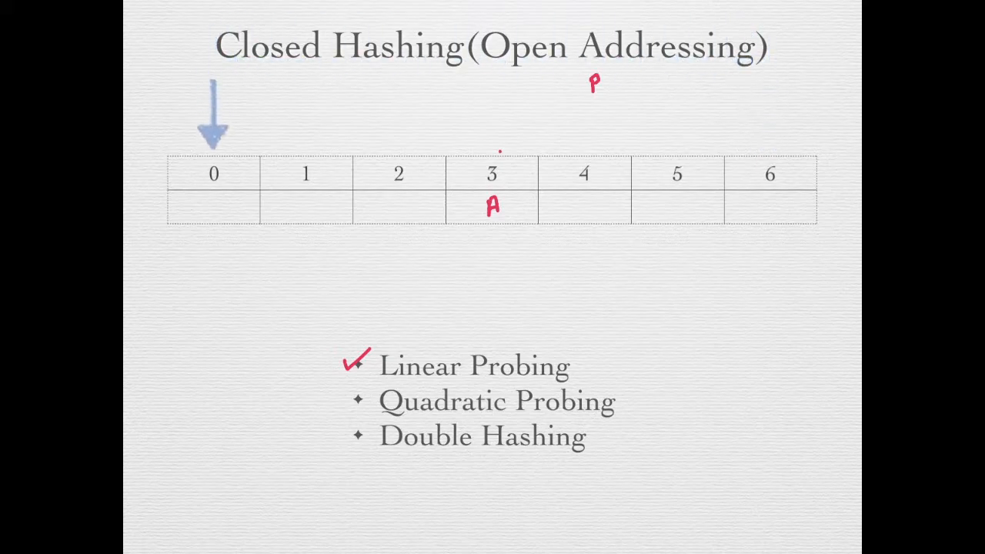
Advance to the key-hash table slide and write key 1 in slot 0.
left_click_drag(214, 115, 399, 116)
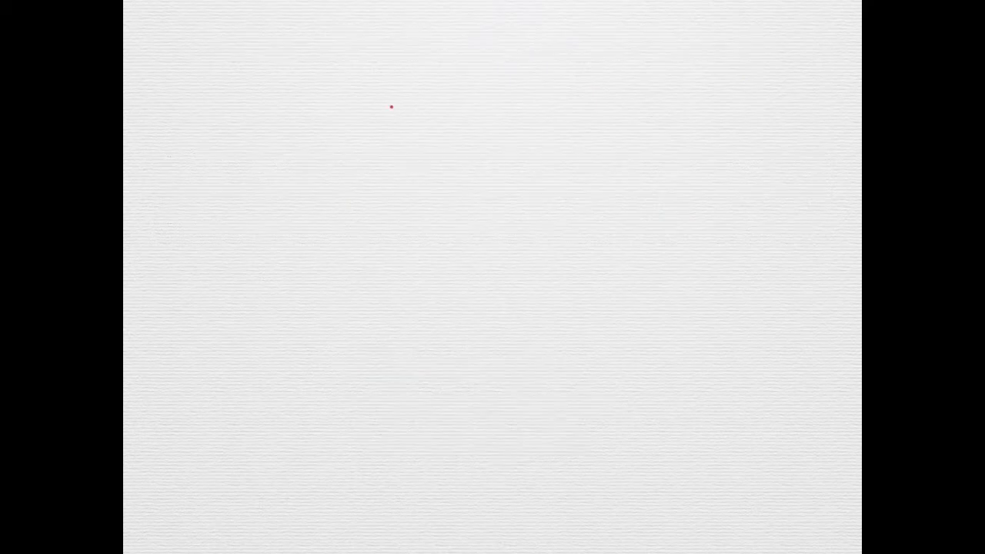
left_click_drag(533, 337, 770, 208)
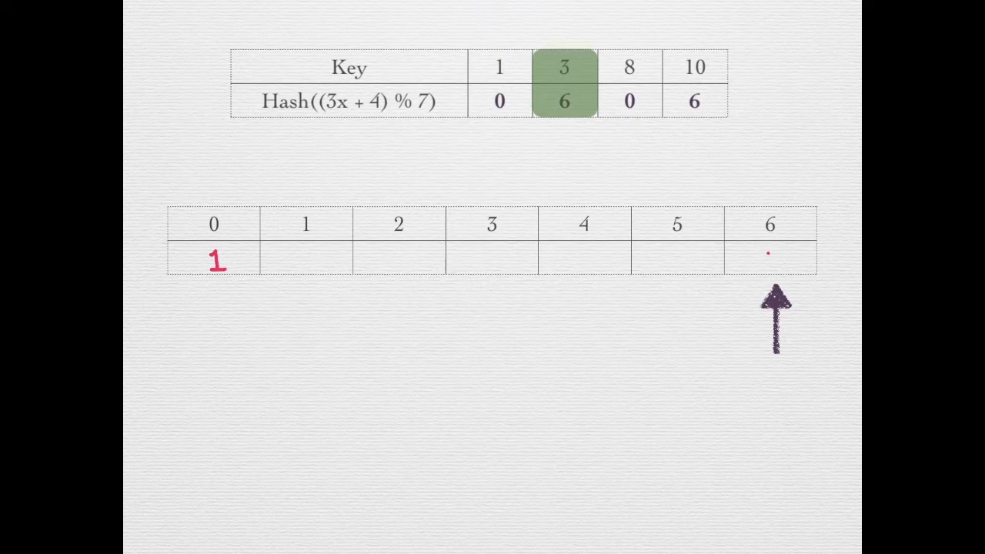
Write 3 in slot 6, 8 in slot 1 and 10 in slot 2.
type("3")
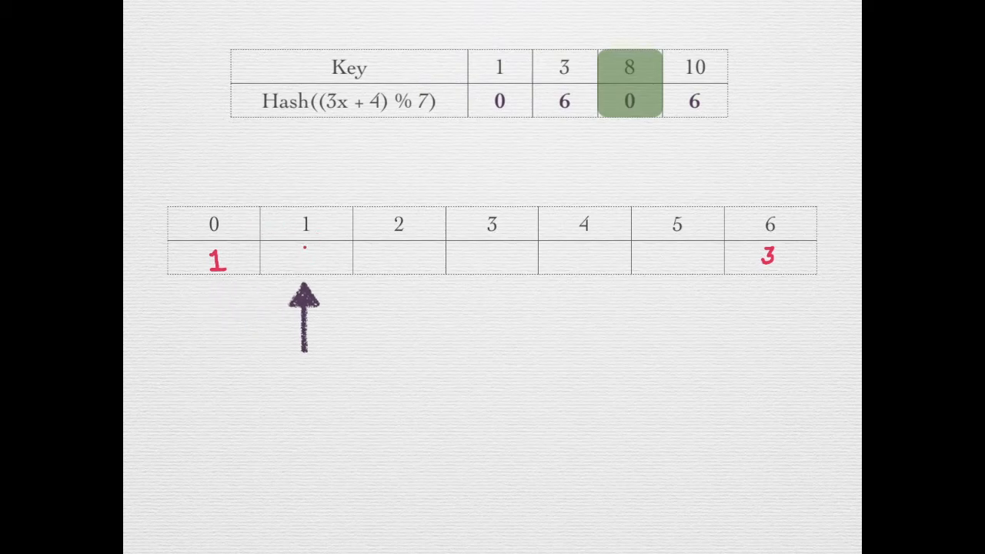
type("8")
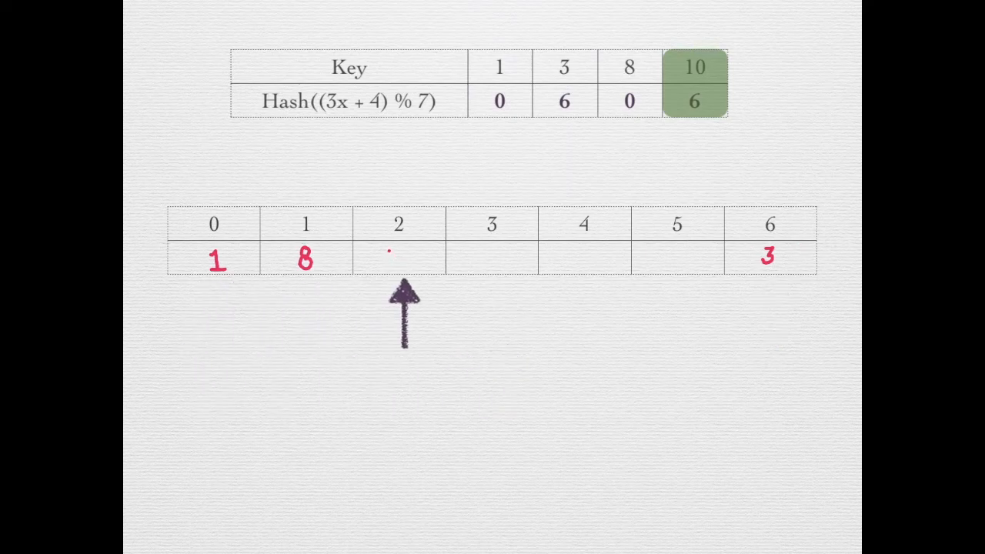
type("10")
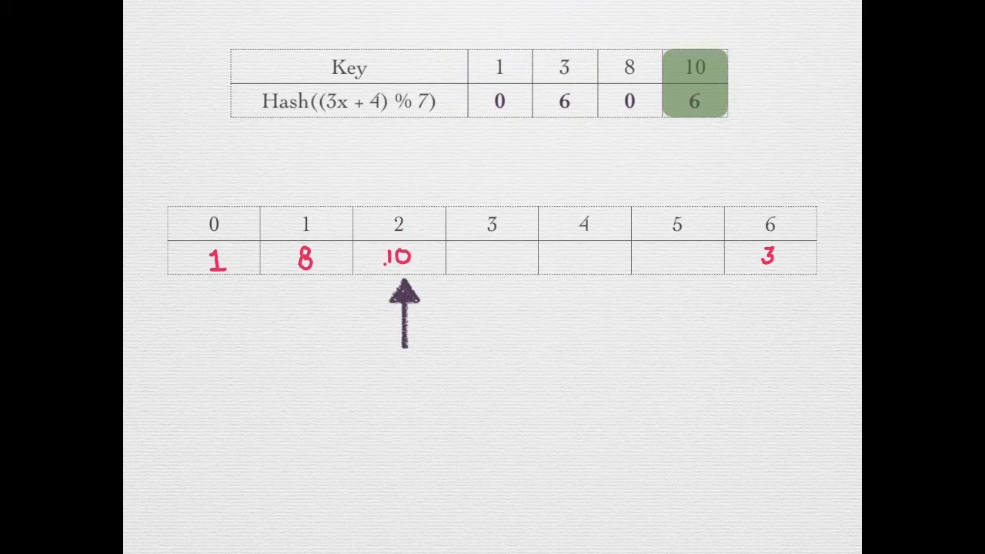